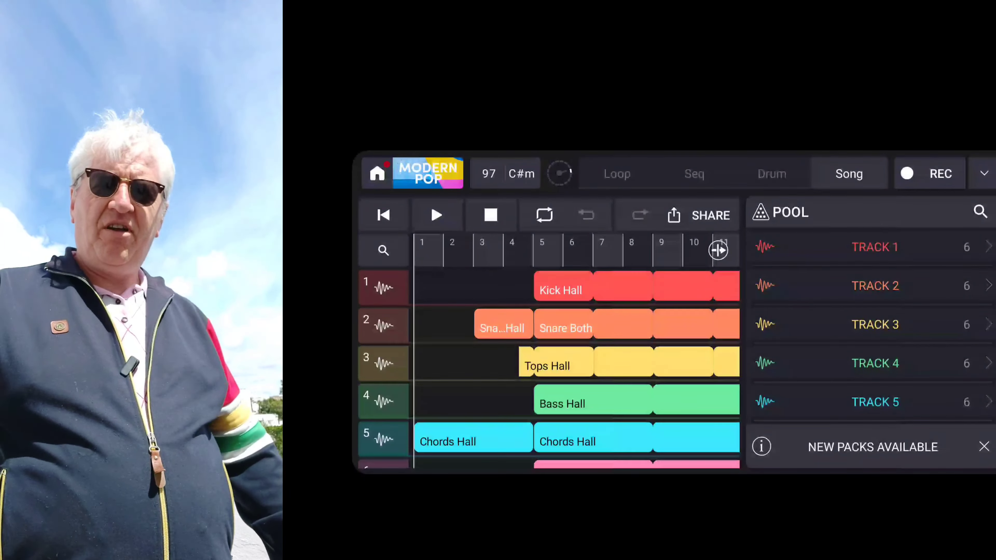
# Step: Scroll the Modern Pop Song timeline to bar 1 and start playback of the arrangement
pyautogui.scroll(-3)
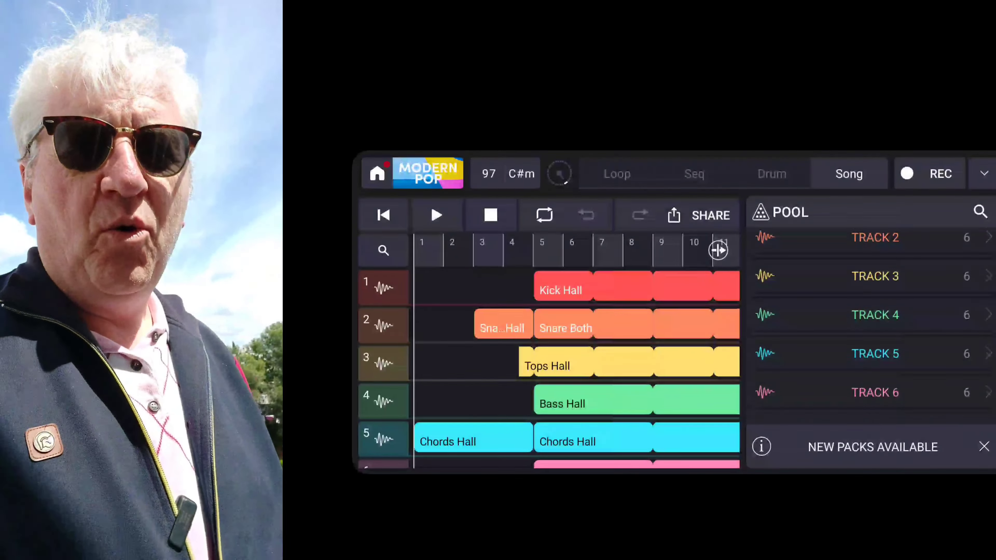
pyautogui.scroll(3)
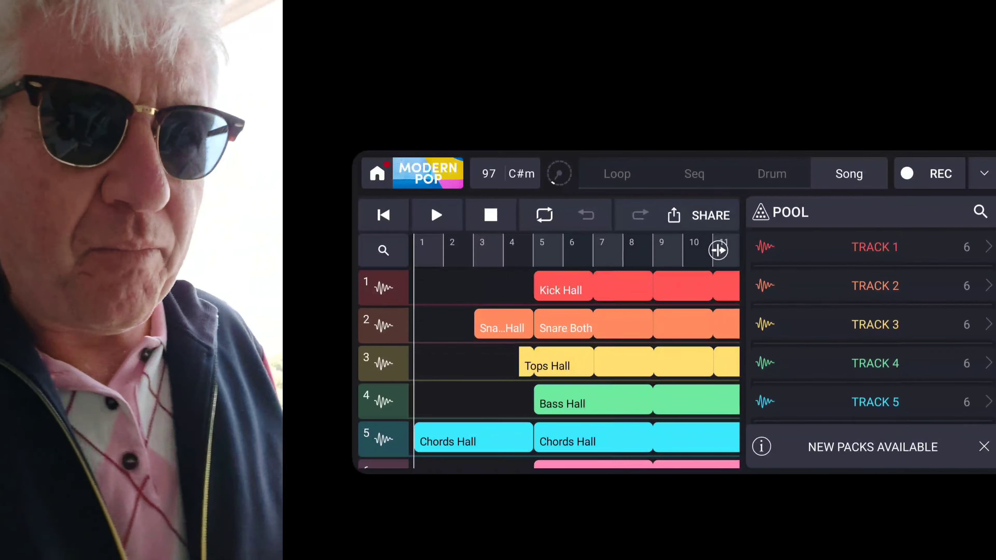
pyautogui.click(437, 216)
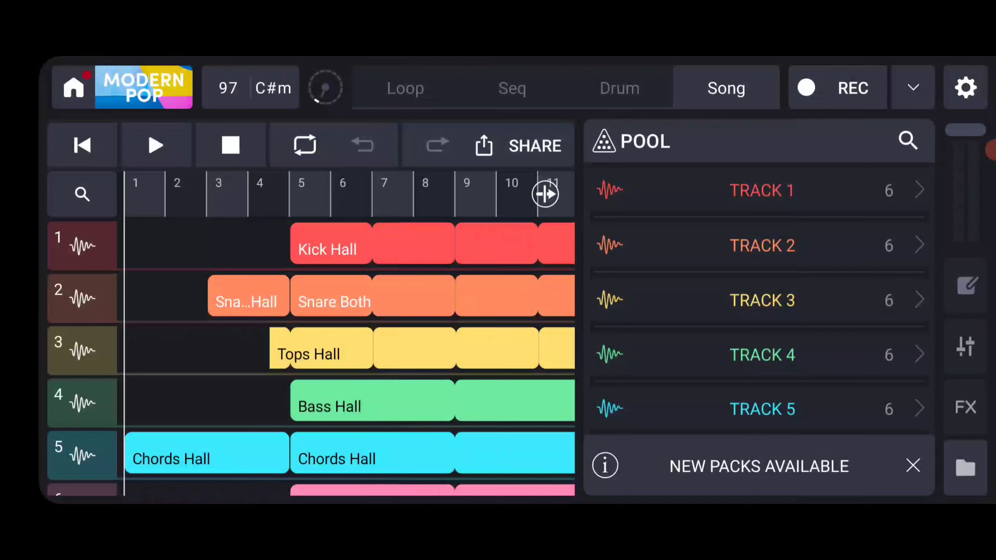
pyautogui.scroll(-3)
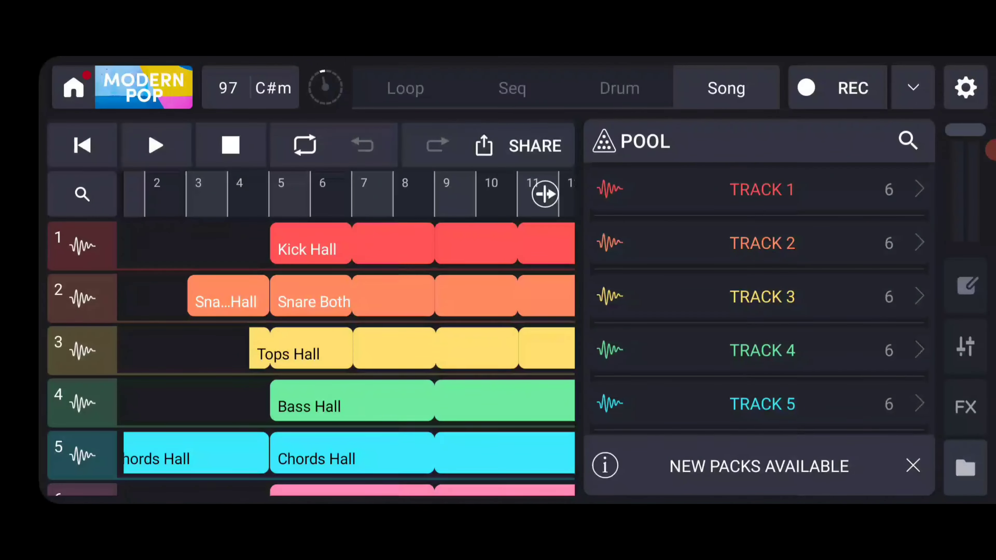
pyautogui.hscroll(3)
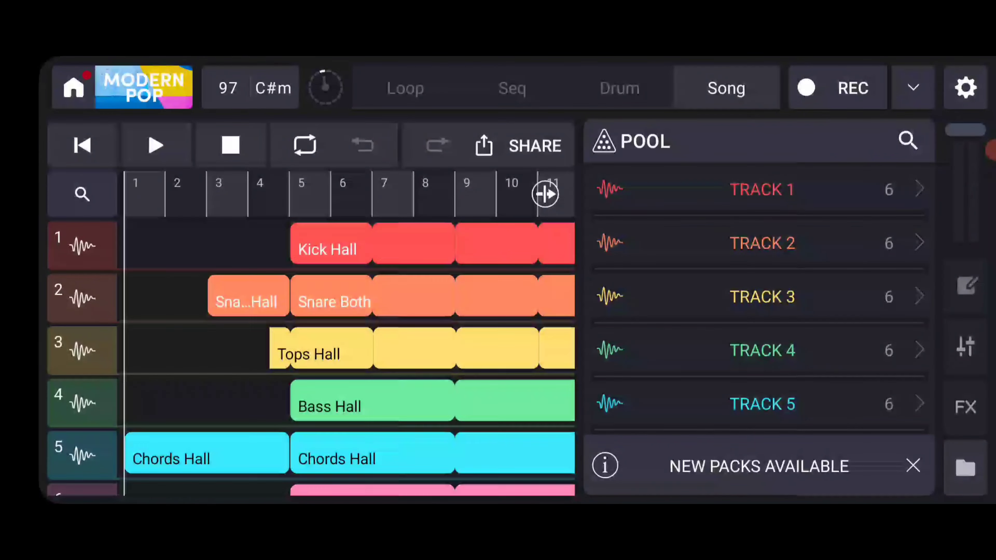
pyautogui.click(156, 145)
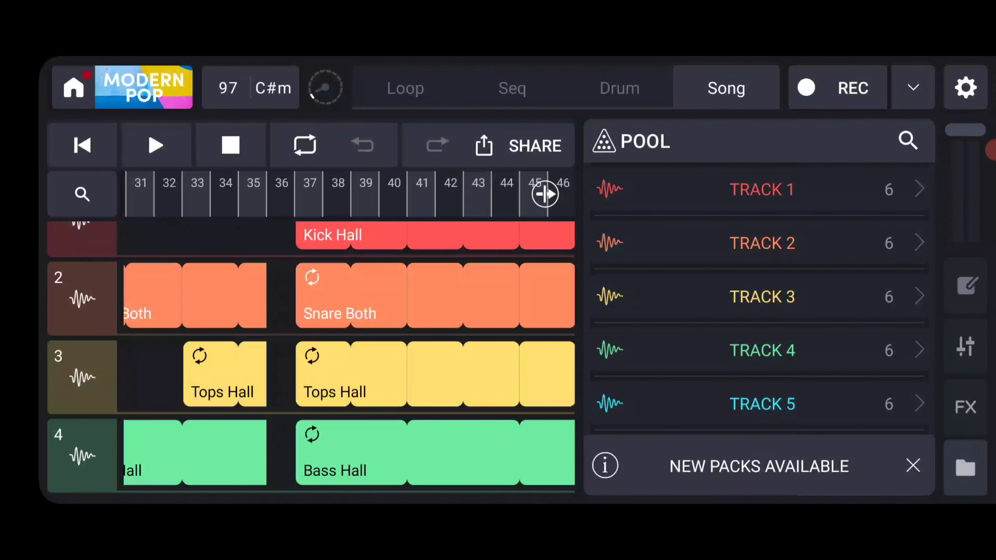
# Step: Switch to Loop mode and launch the Nest drums, Horizon tops/lead and Shapes bass/chords loops
pyautogui.click(404, 87)
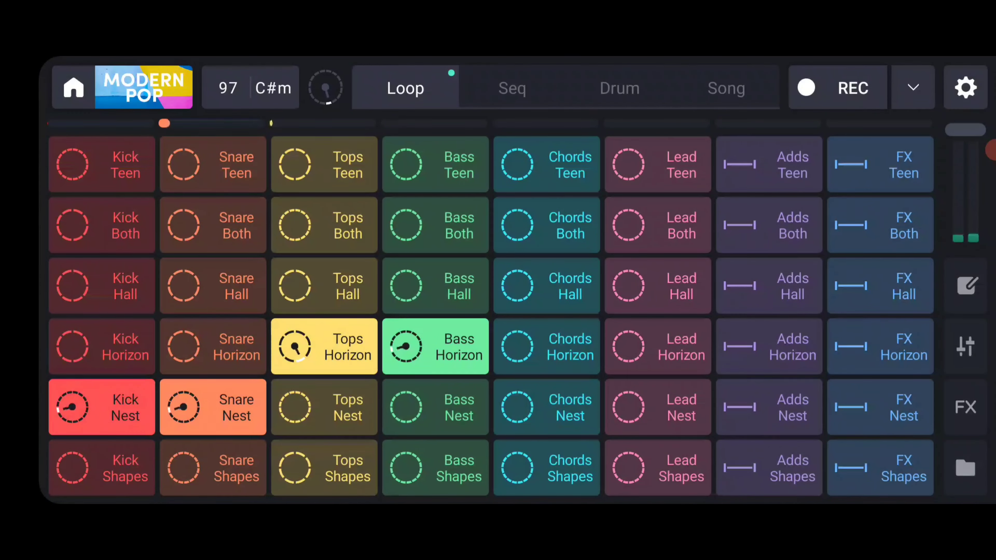
pyautogui.click(806, 88)
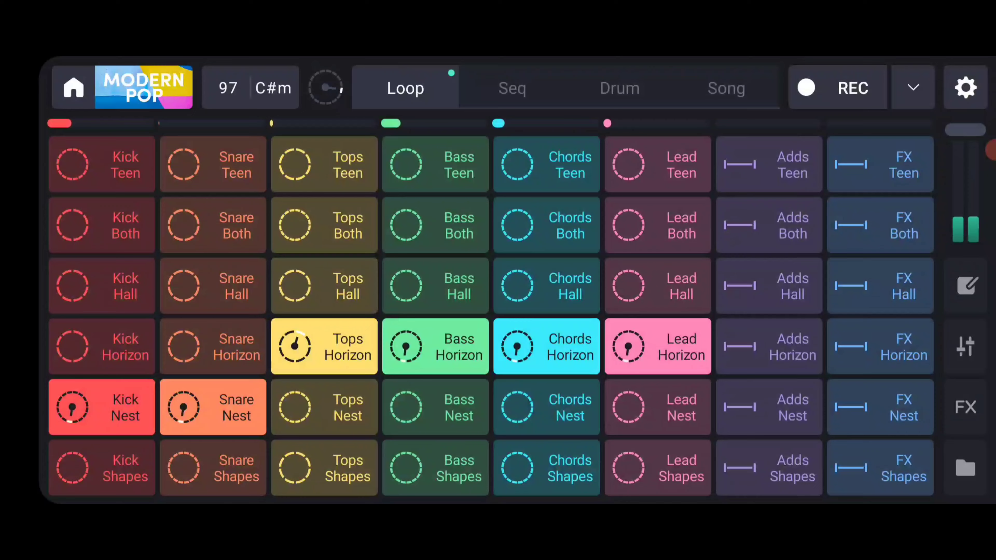
pyautogui.click(879, 346)
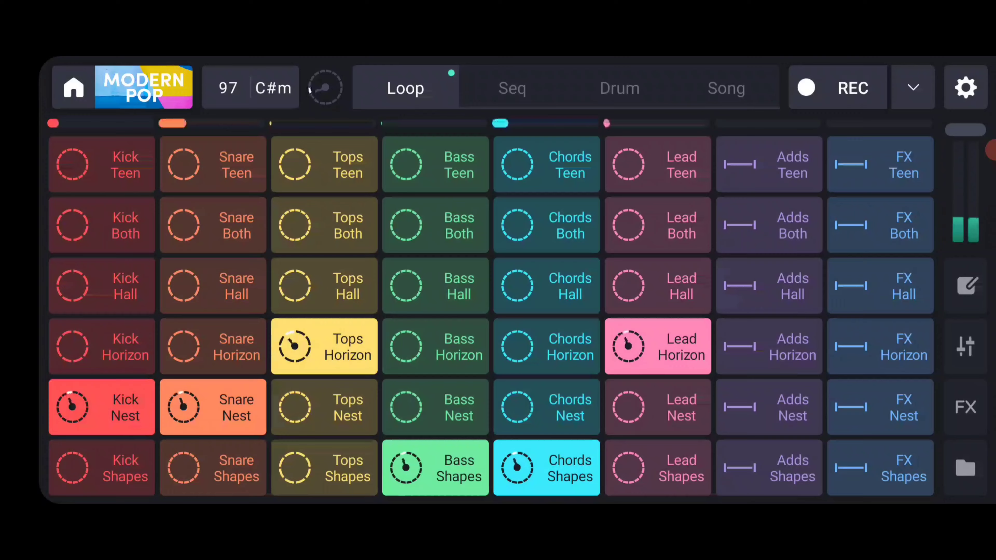
# Step: Launch the Teen drum loops, fire FX Both, and move bass and chords to Horizon
pyautogui.click(657, 467)
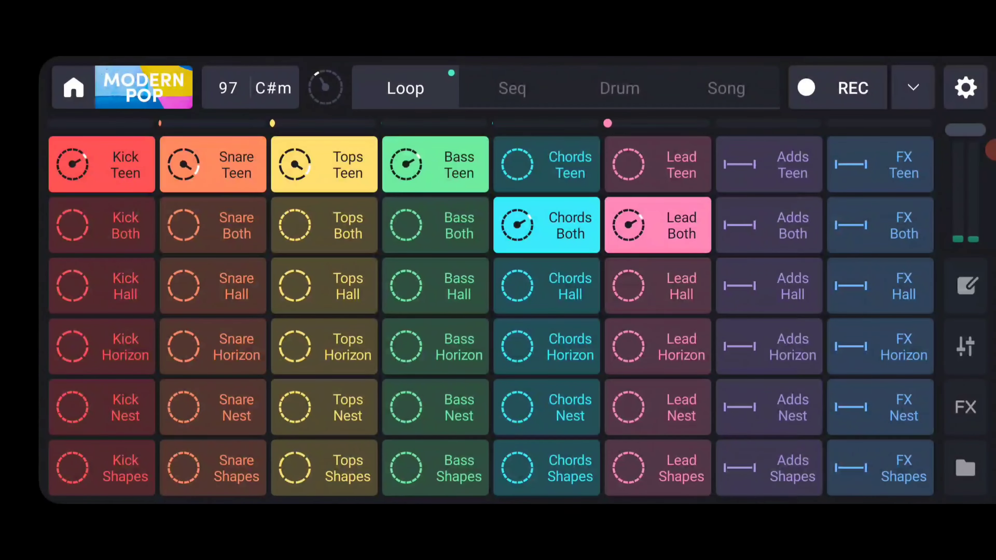
pyautogui.click(879, 224)
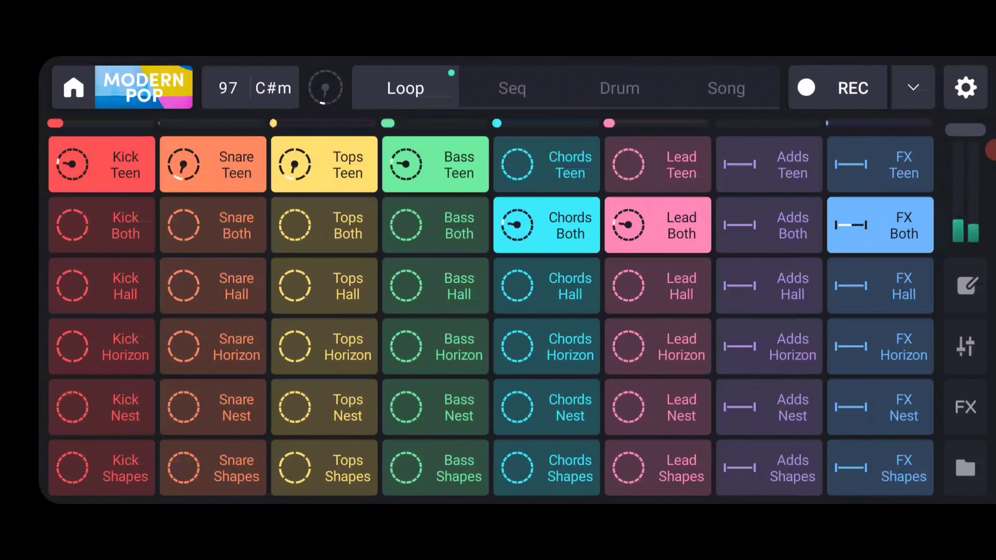
pyautogui.click(657, 224)
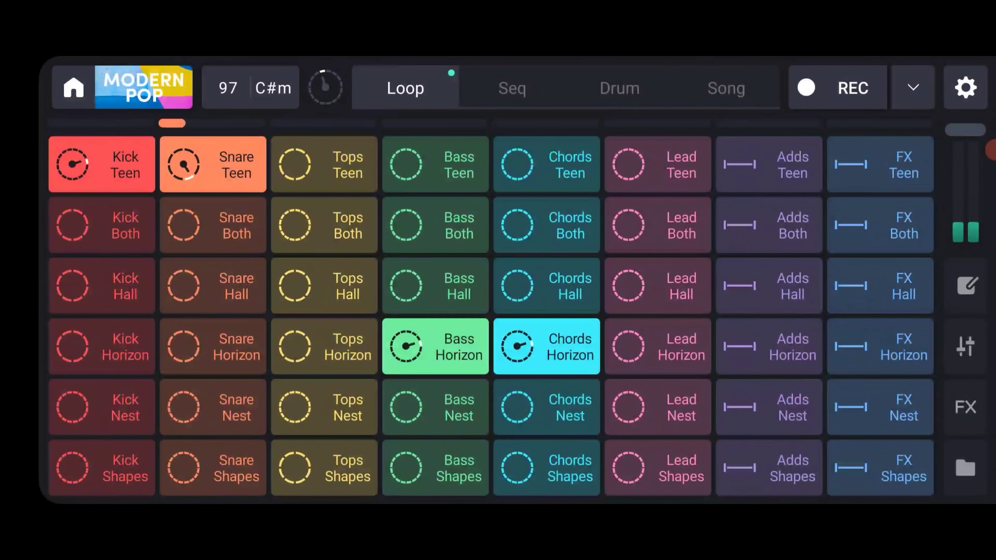
# Step: Launch the Hall loops across Kick, Snare, Tops, Bass and Chords with Lead Both
pyautogui.click(880, 407)
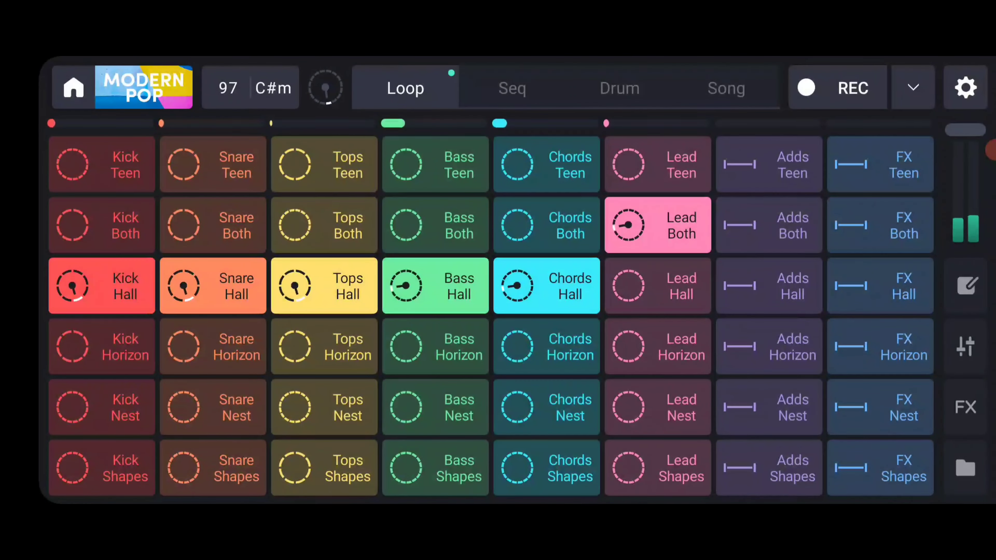
pyautogui.click(546, 224)
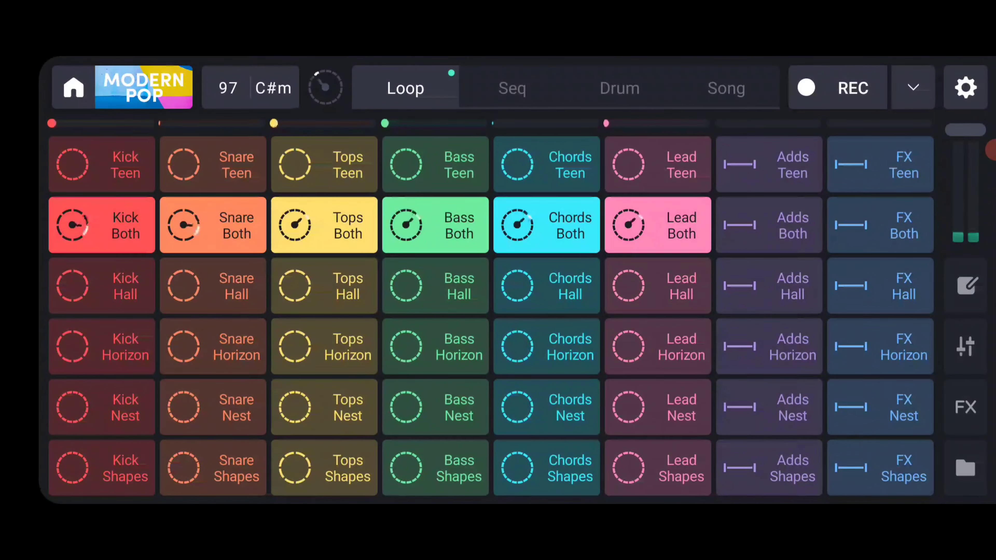
# Step: Trigger the FX Teen and FX Horizon loops over the playing mix
pyautogui.click(879, 164)
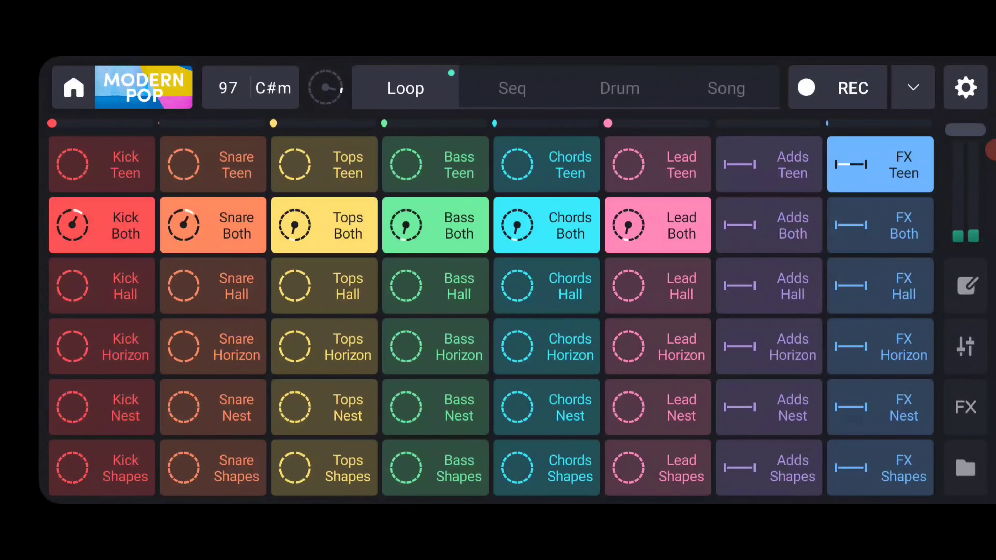
pyautogui.click(880, 346)
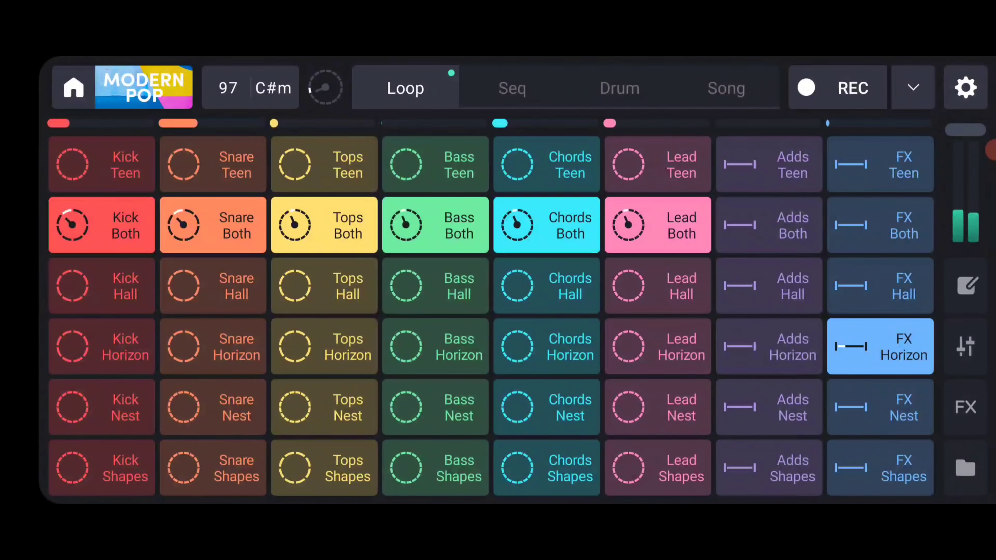
pyautogui.click(657, 224)
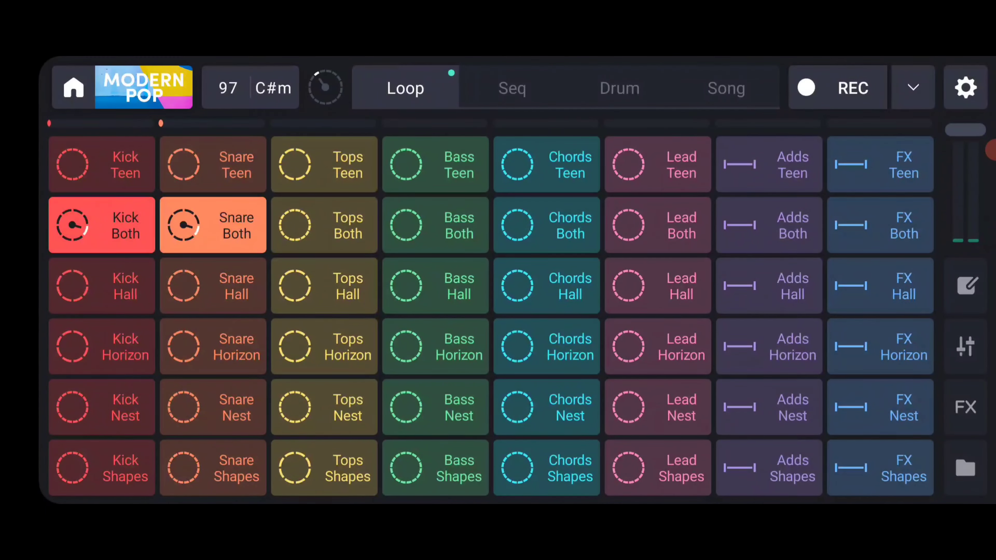
# Step: Lower the kick and snare track volumes in the mixer, then view the recorded Song timeline
pyautogui.click(965, 347)
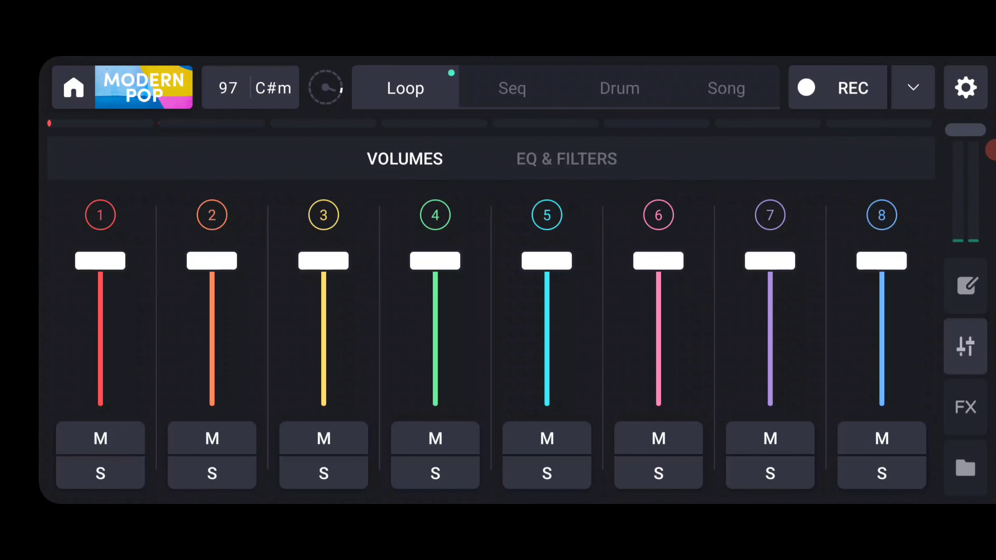
pyautogui.moveTo(212, 261); pyautogui.dragTo(212, 340)
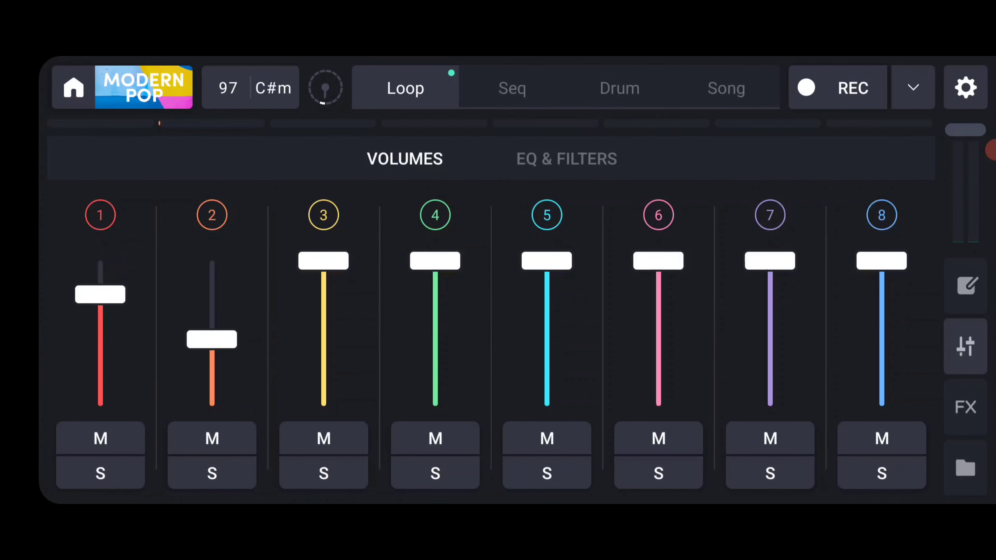
pyautogui.click(725, 87)
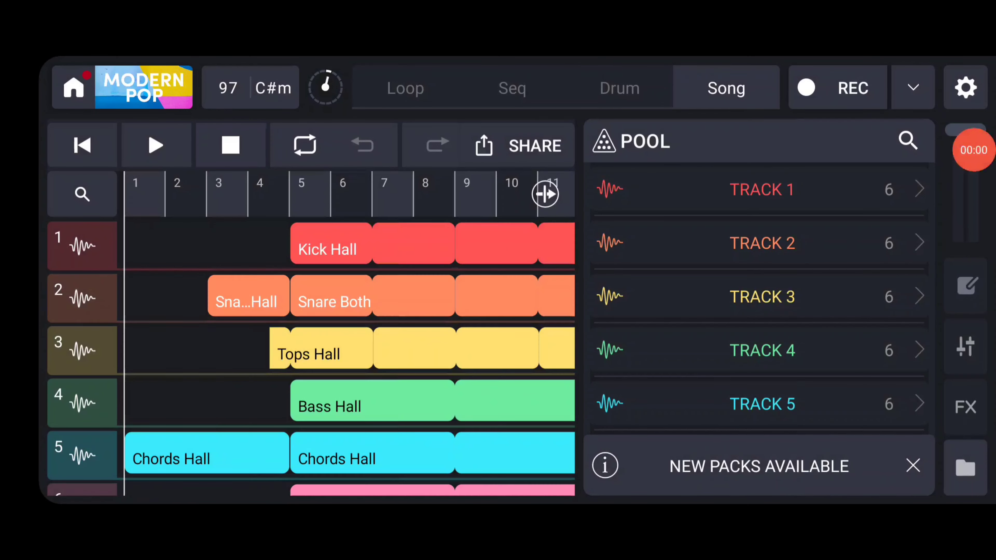
# Step: Play the recorded arrangement through bar 35, then rewind it to the beginning
pyautogui.click(156, 145)
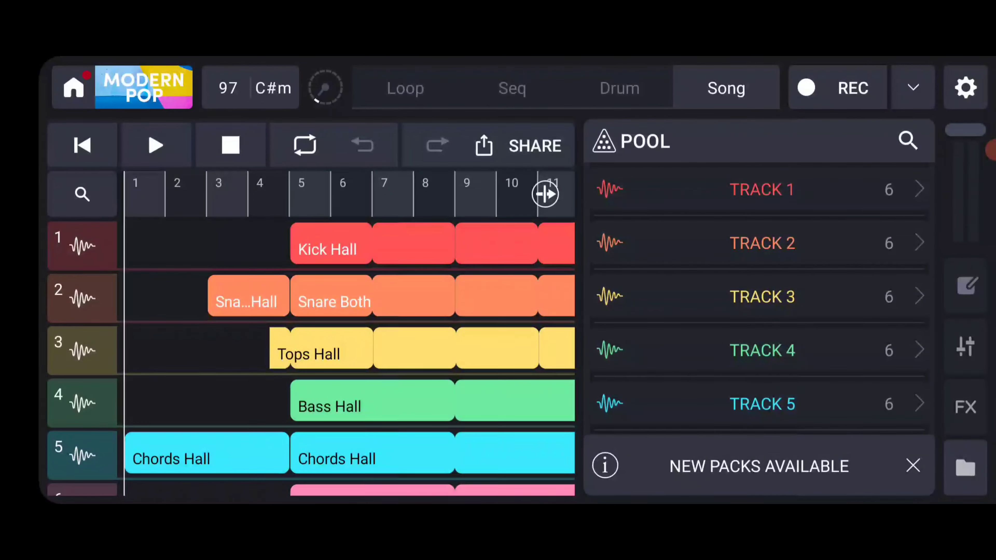
pyautogui.scroll(-3)
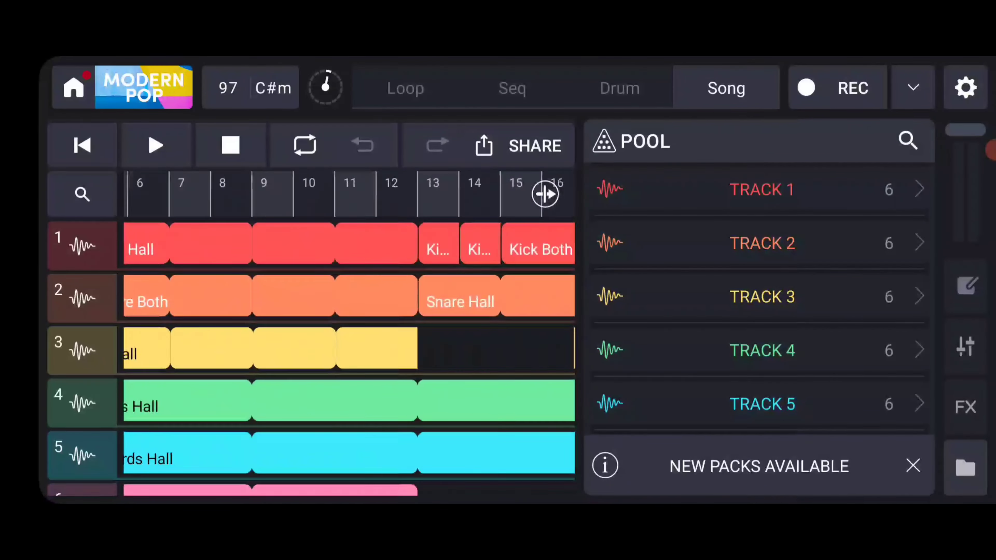
pyautogui.hscroll(3)
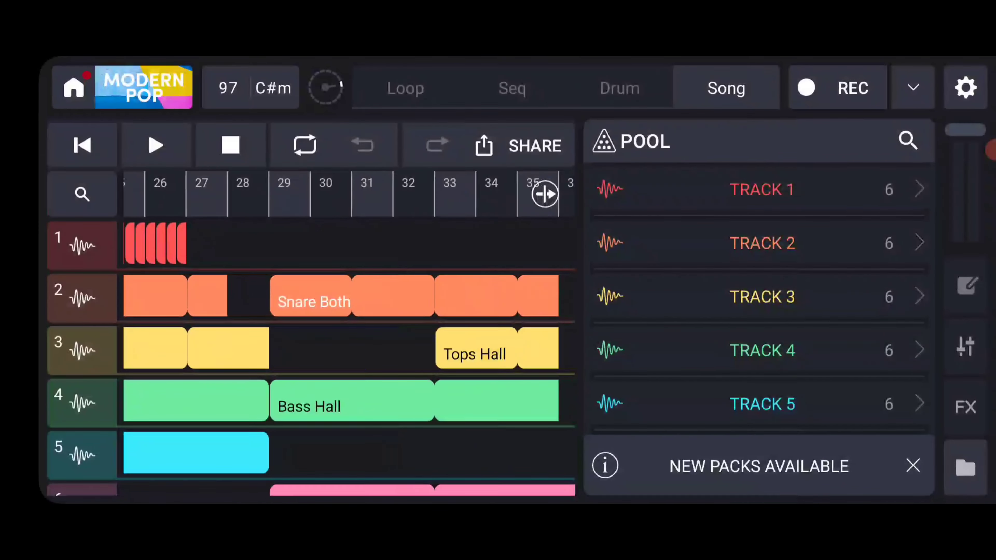
pyautogui.hscroll(3)
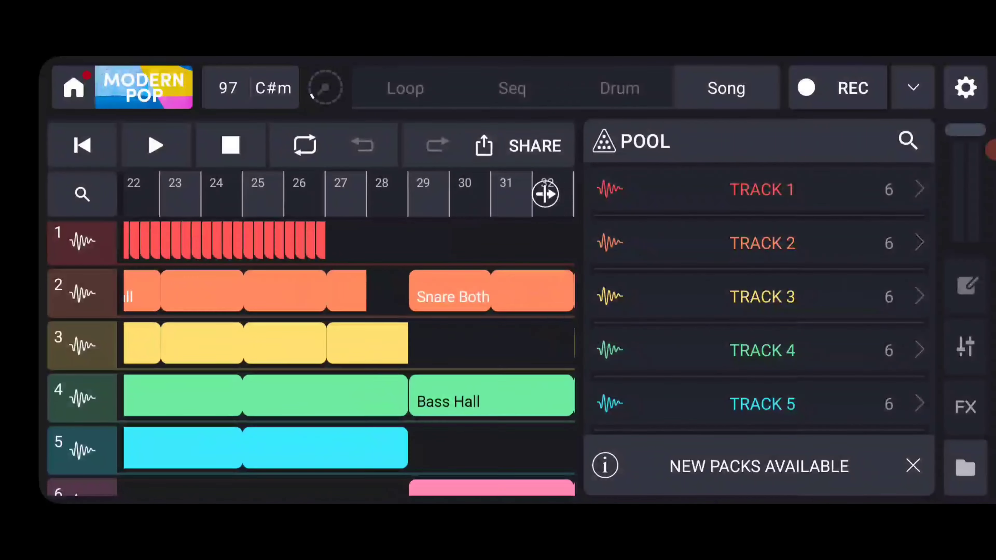
pyautogui.click(155, 145)
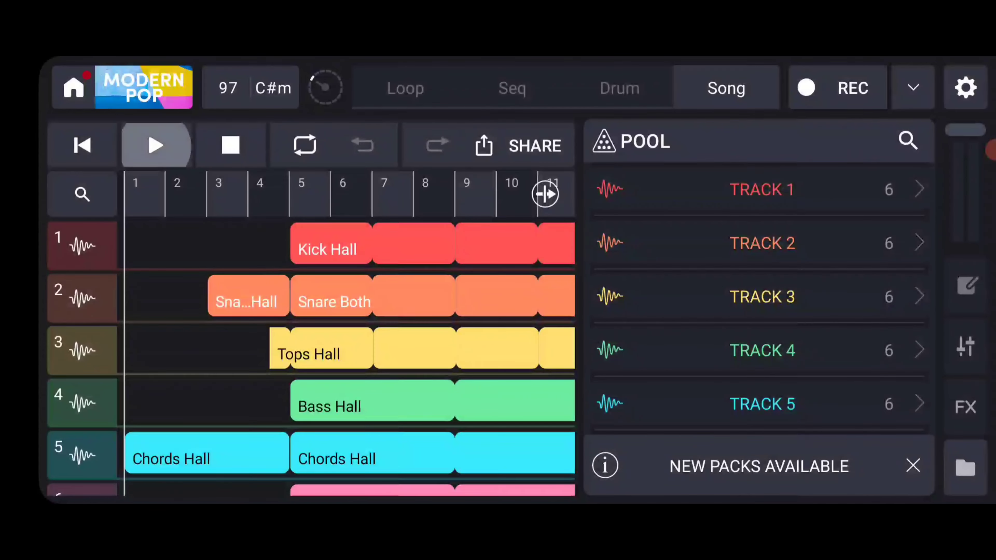
# Step: Return to Loop mode and launch the Kick Teen loop
pyautogui.click(404, 87)
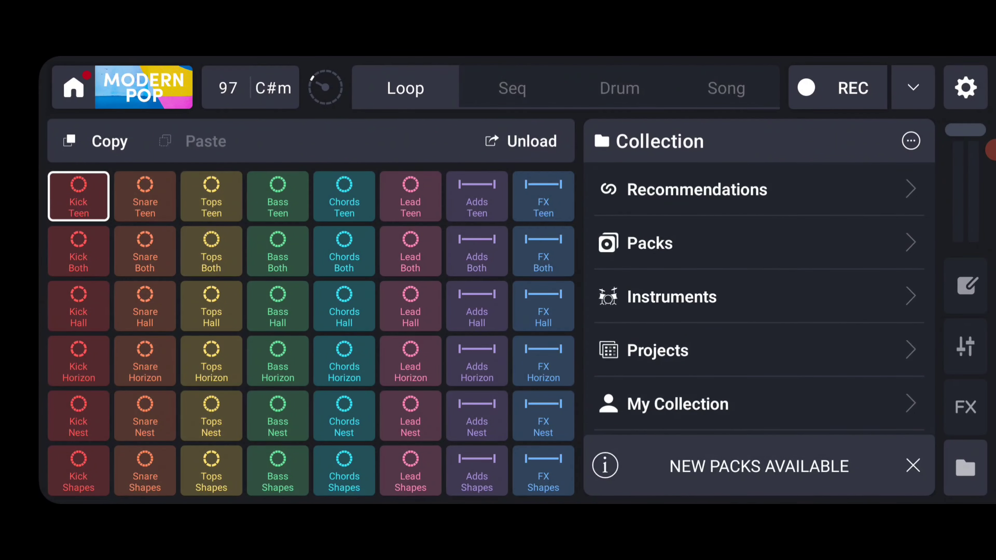
pyautogui.click(78, 196)
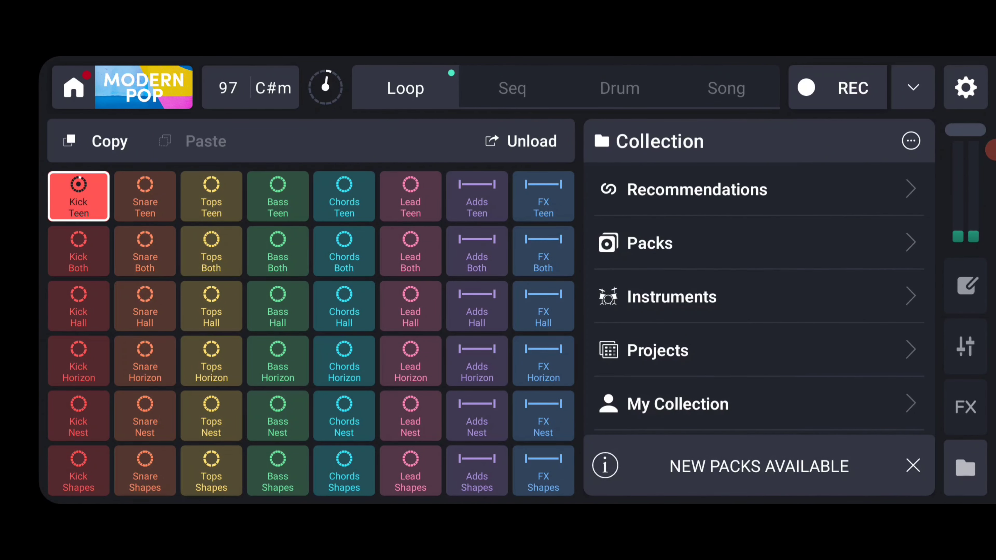